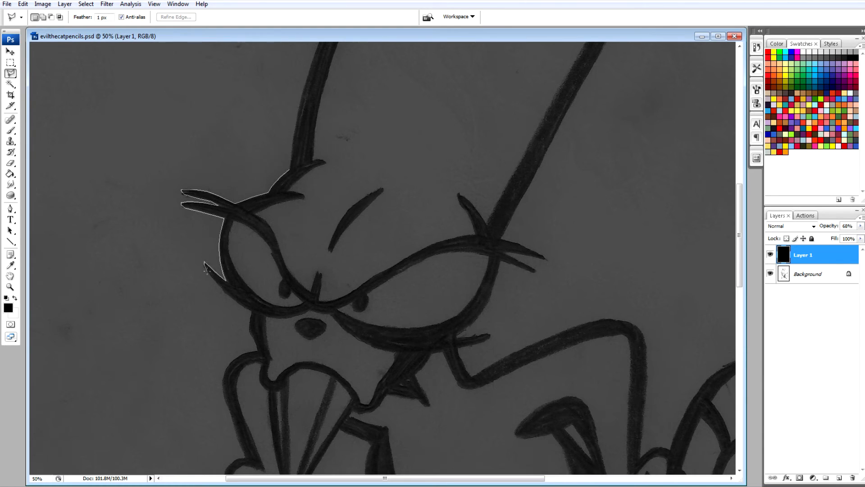
Scroll down the canvas to reach the head and ears while tracing them on Layer 1
scroll("down", 3)
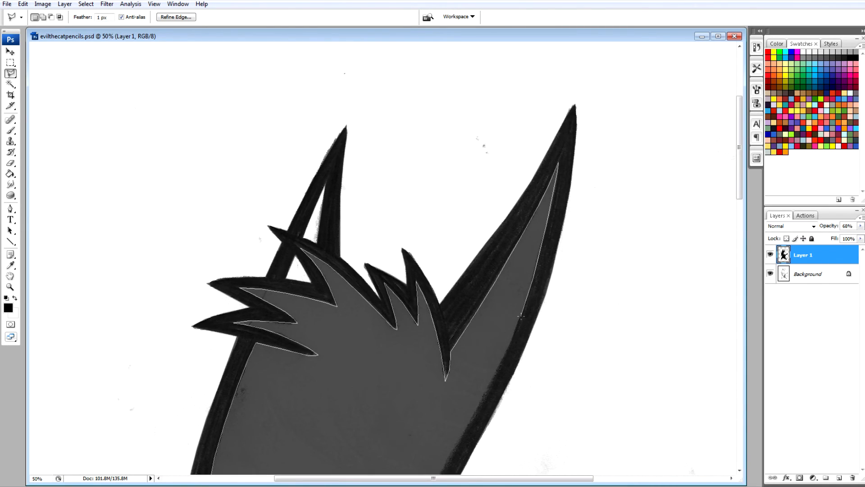
Continue lasso-filling the body and outline the tail region for the grey silhouette
scroll("down", 3)
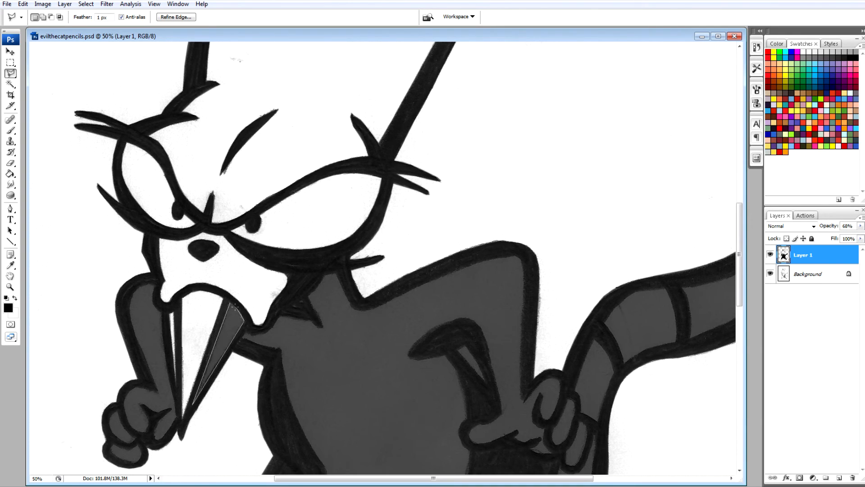
scroll("down", 3)
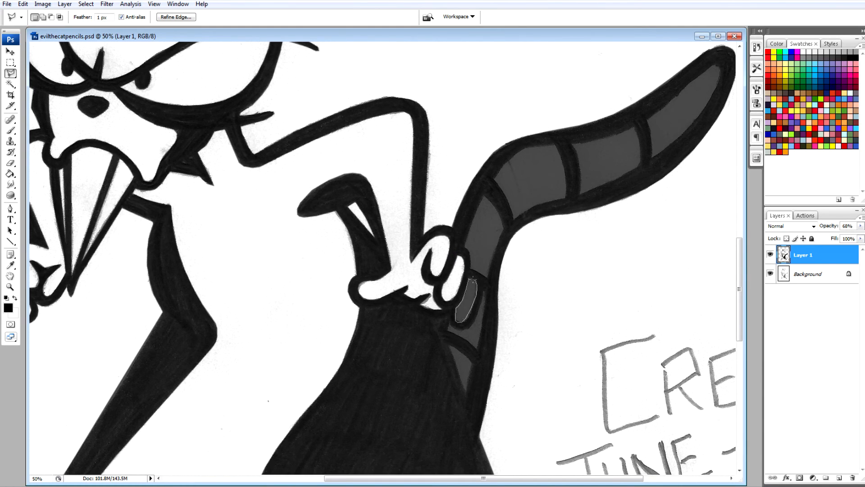
left_click(463, 309)
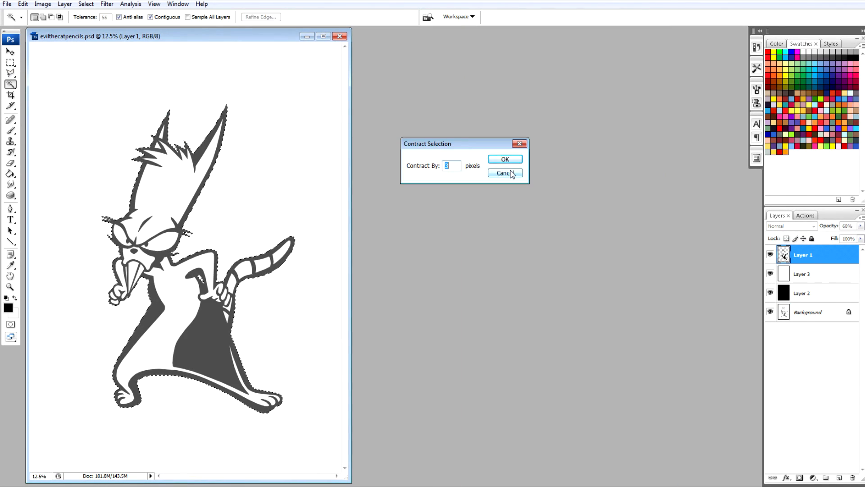
Close the Contract Selection settings before the inks file appears
left_click(503, 173)
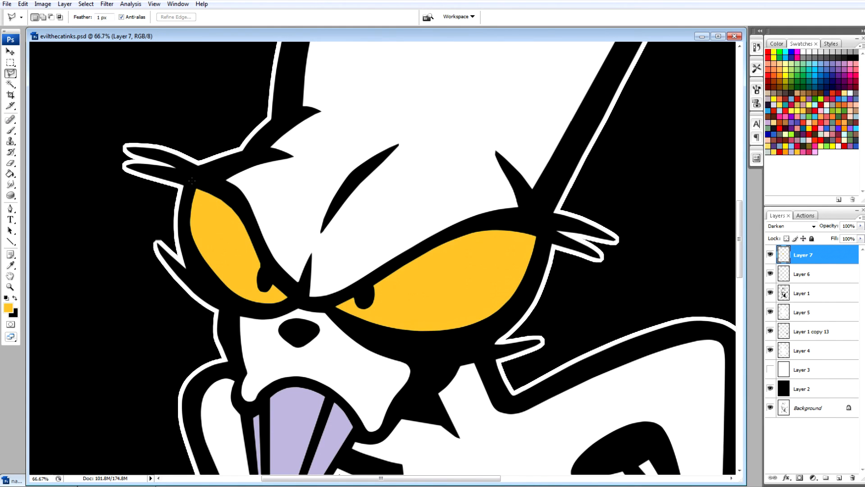
Duplicate the eye colour Layer 7 and lower its Lightness in Hue/Saturation
key("Ctrl+J")
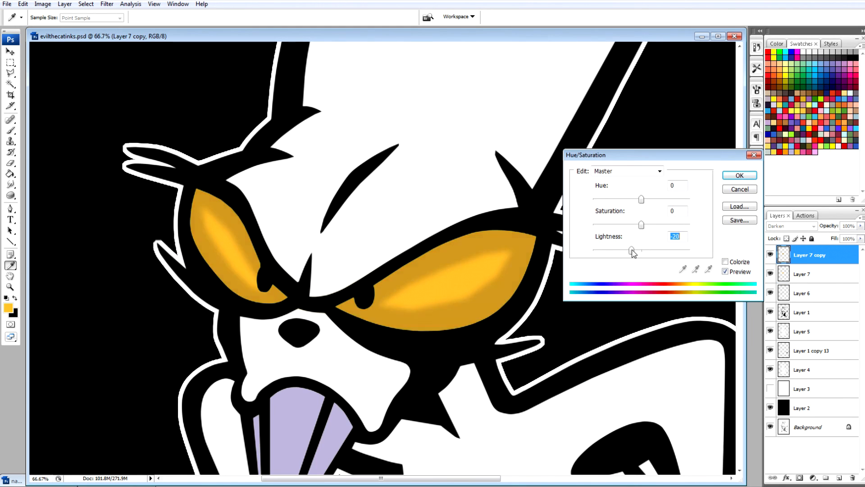
left_click(739, 175)
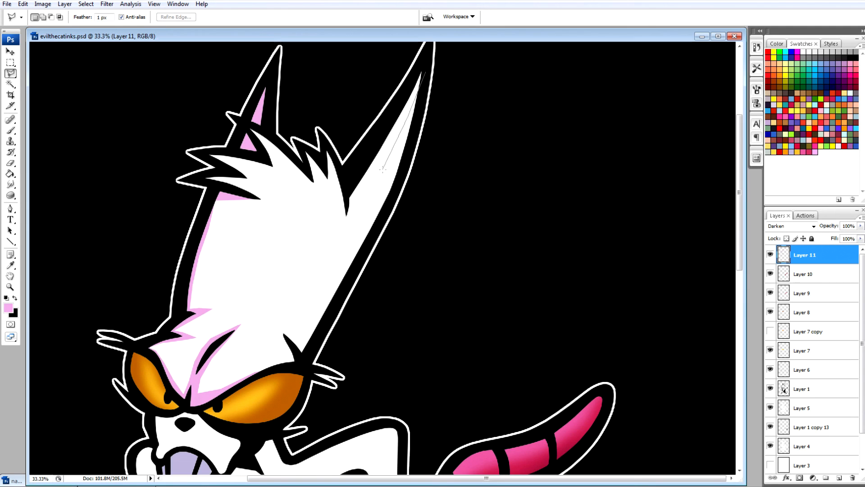
Shade the legs pink, then drag the red EVIL THE CAT! text layer into evilthecatinks-art.psd
scroll("down", 3)
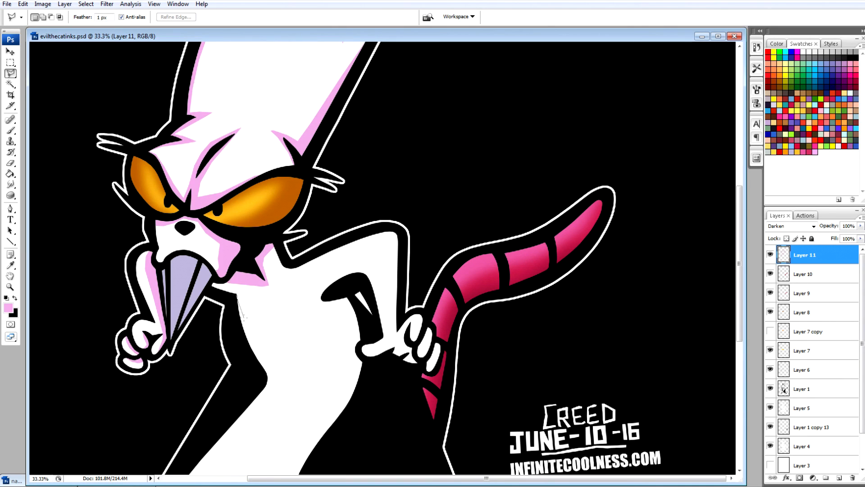
scroll("down", 3)
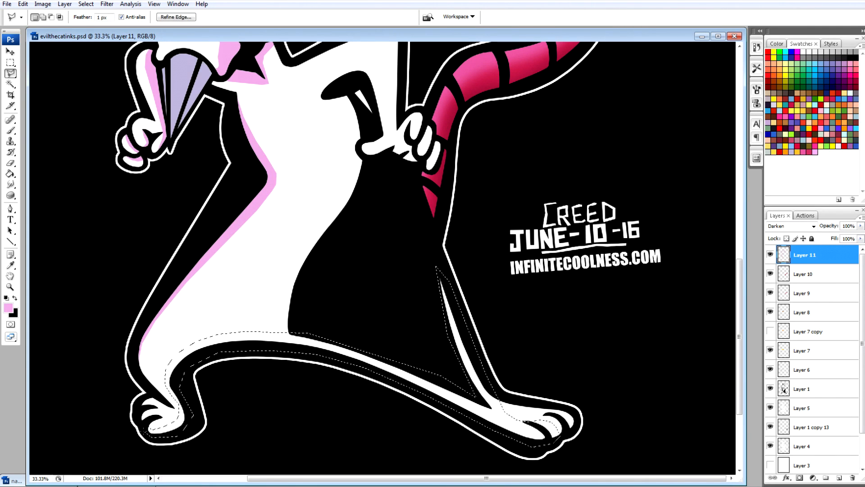
scroll("up", 3)
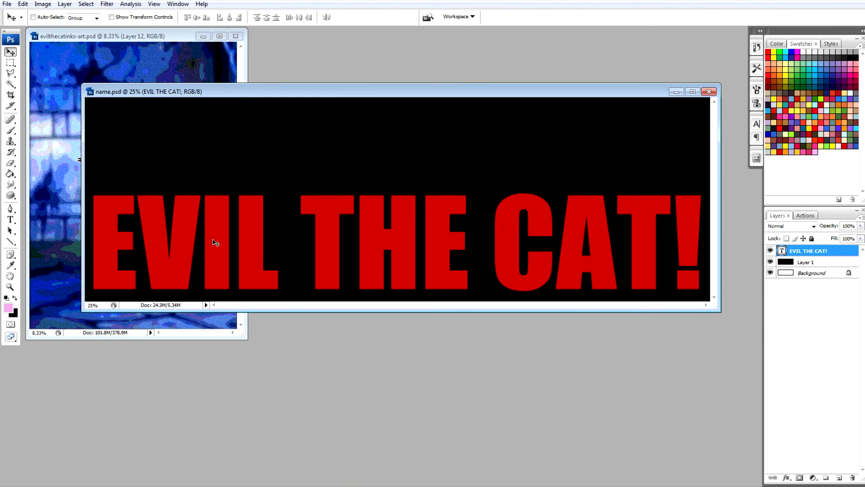
left_click(127, 36)
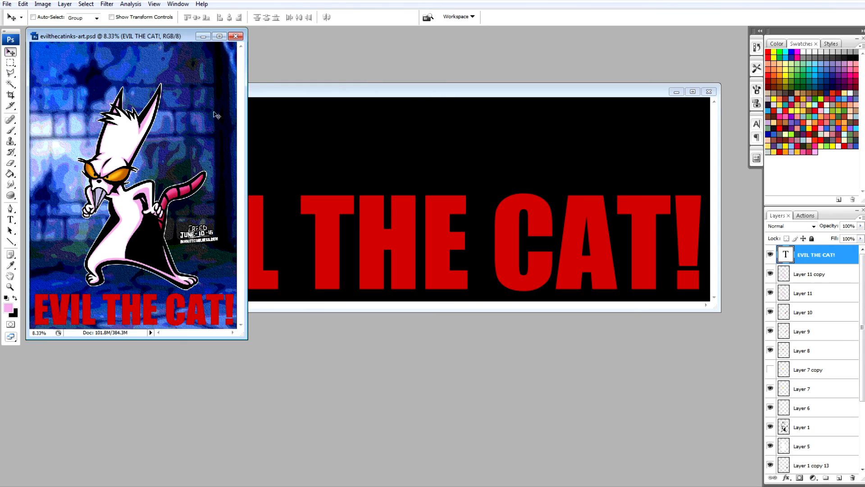